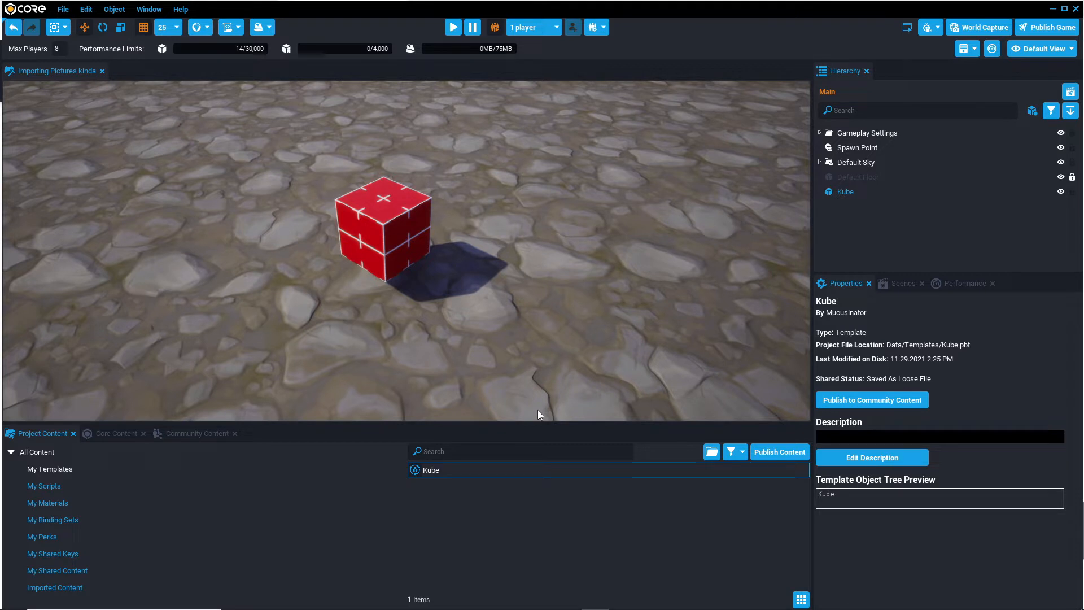
pyautogui.moveTo(472, 473)
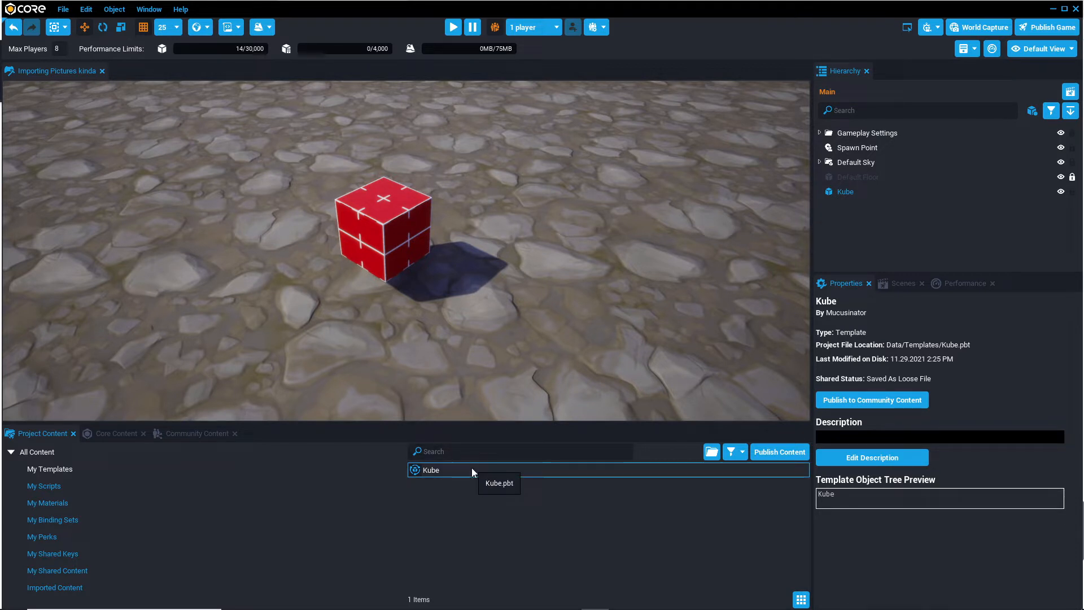
# - Start publishing the Kube template, cancel it, then switch to browsing Community Content
pyautogui.rightClick(432, 470)
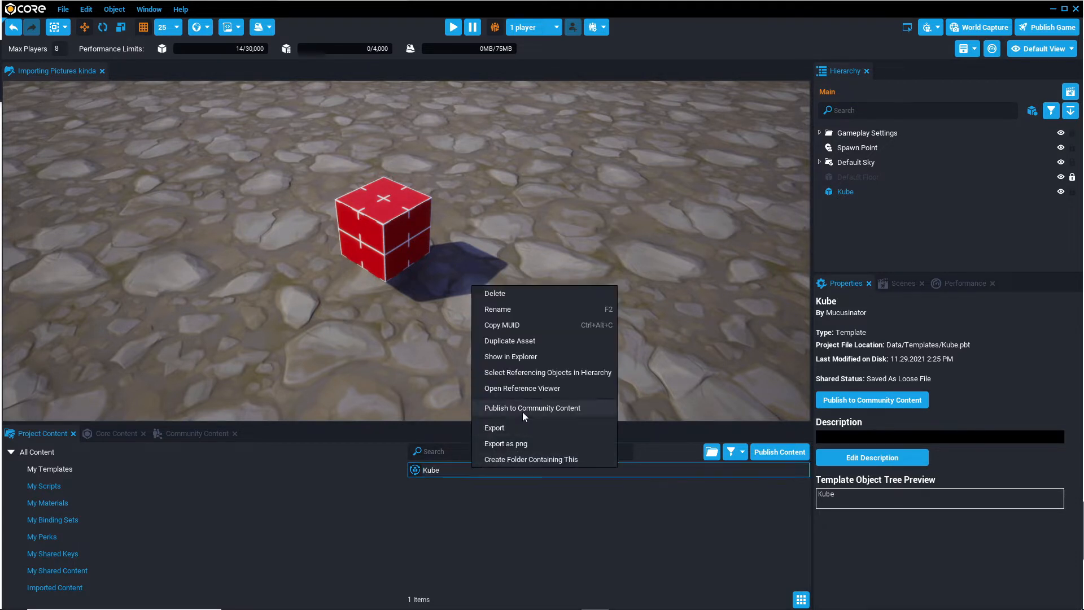
pyautogui.click(533, 408)
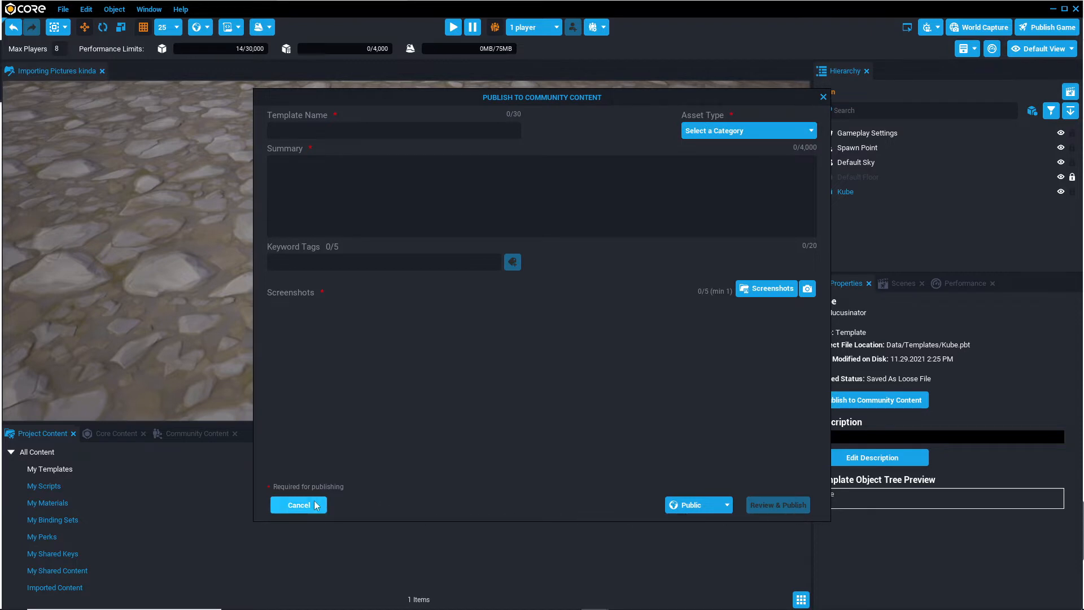
pyautogui.click(298, 505)
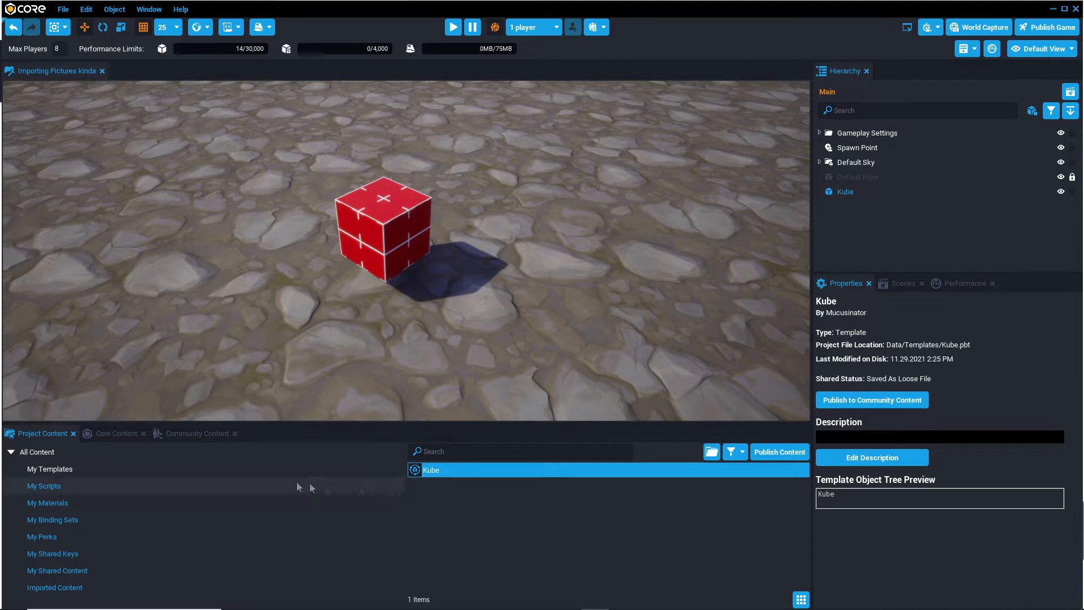
pyautogui.click(196, 433)
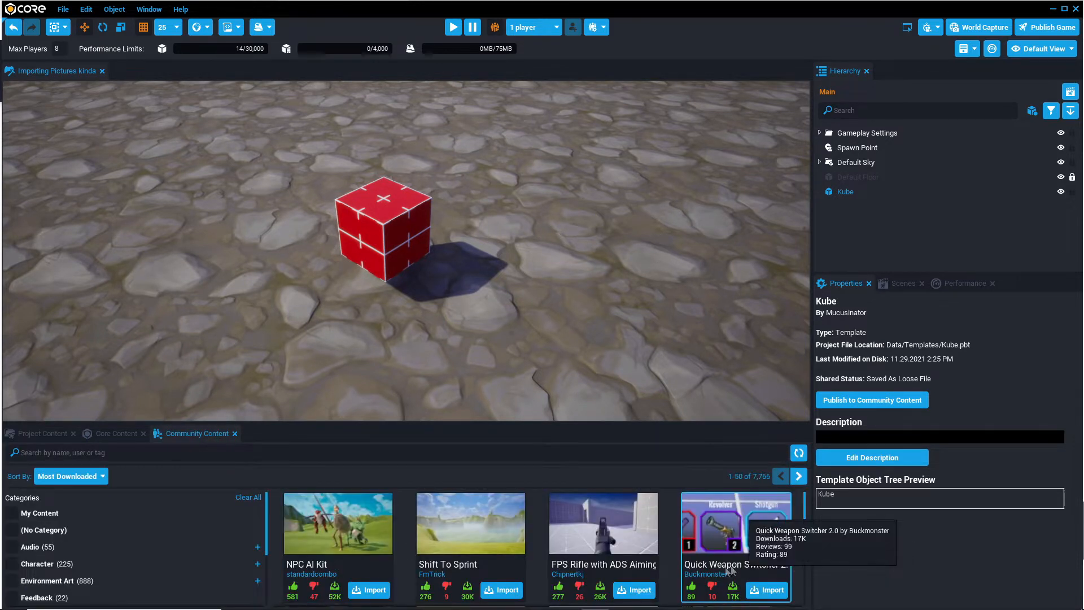
pyautogui.moveTo(527, 382)
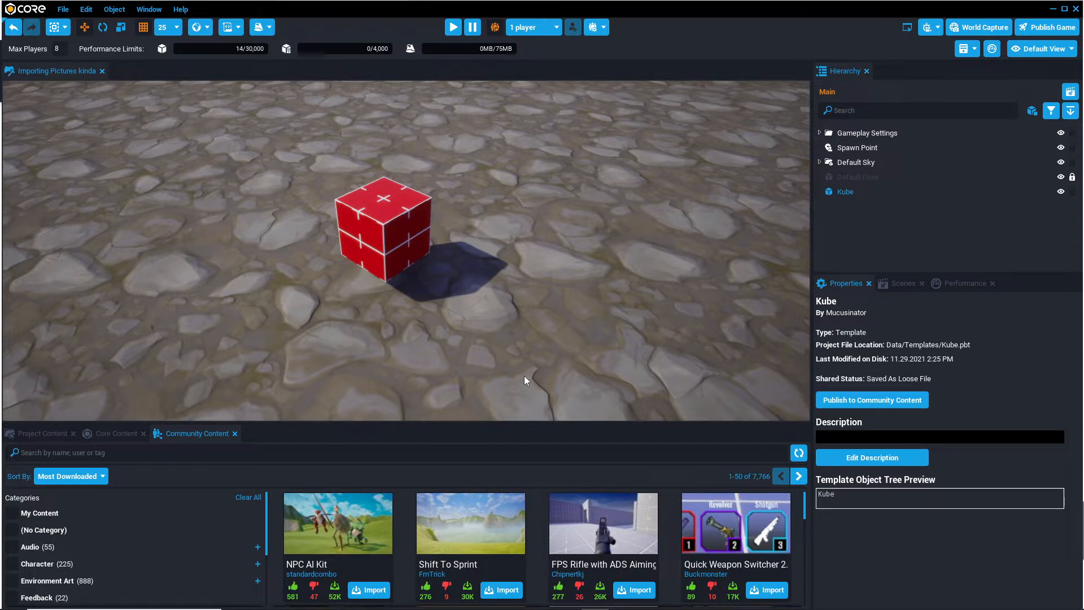
pyautogui.moveTo(521, 360)
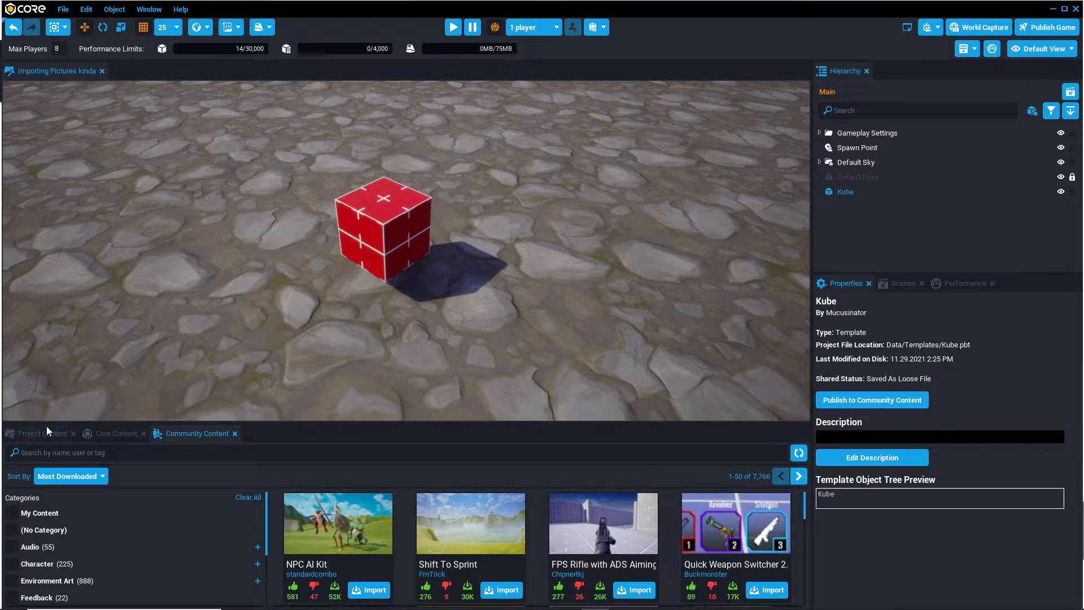
# - From Project Content, export the Kube template as Kube.pbt into the Exports Templates folder
pyautogui.click(37, 434)
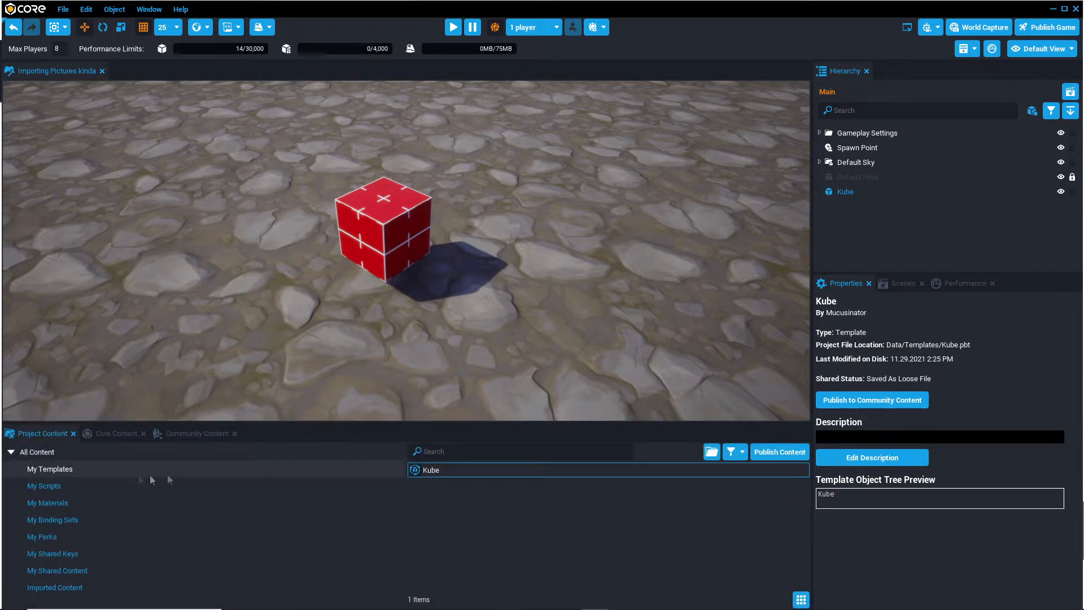
pyautogui.rightClick(432, 470)
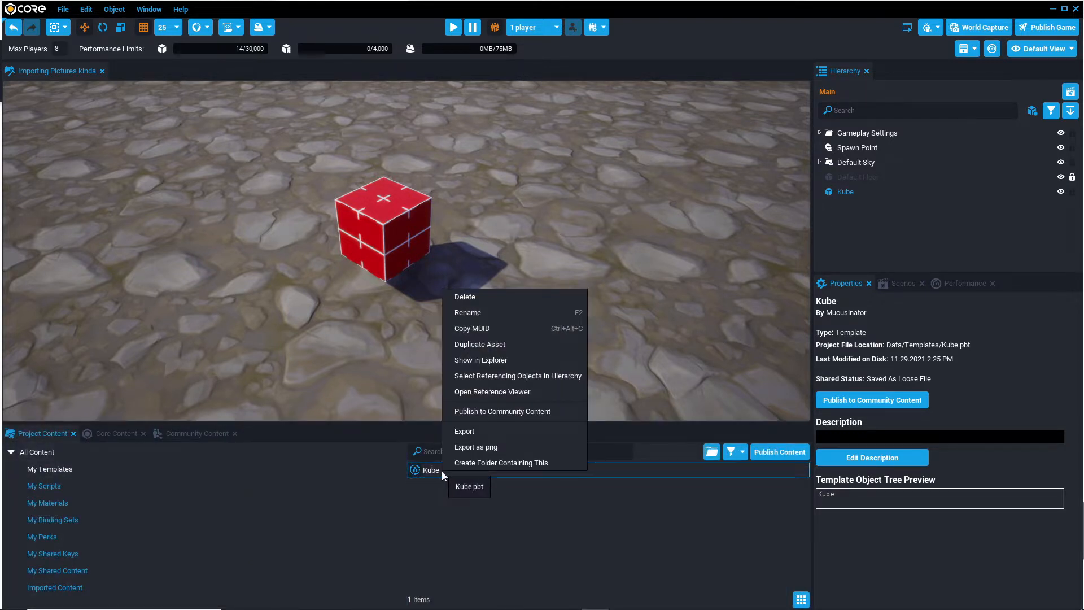
pyautogui.moveTo(472, 434)
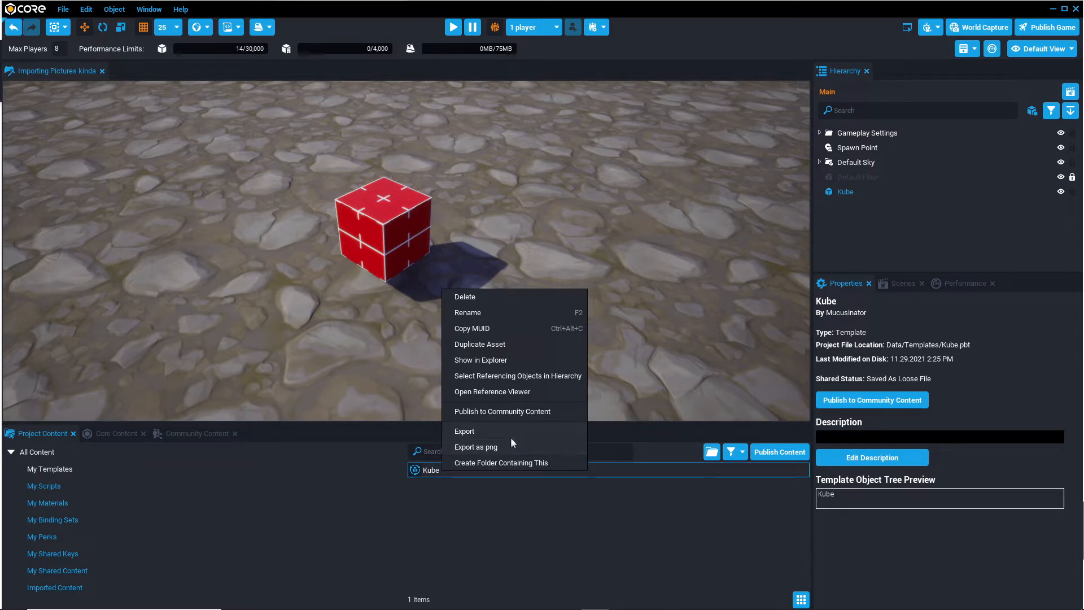
pyautogui.click(464, 431)
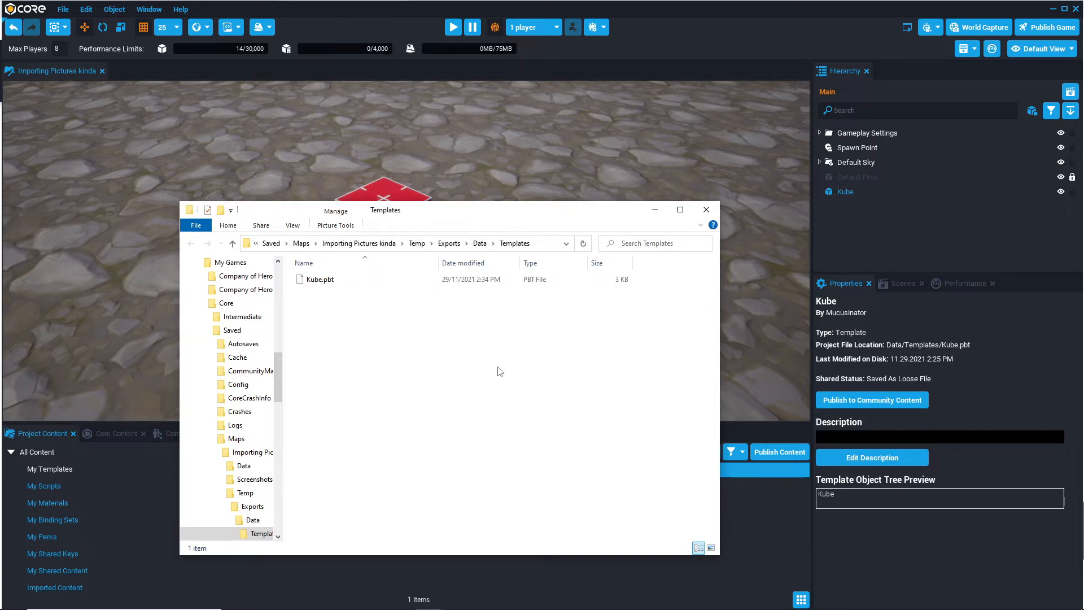
pyautogui.moveTo(872, 224)
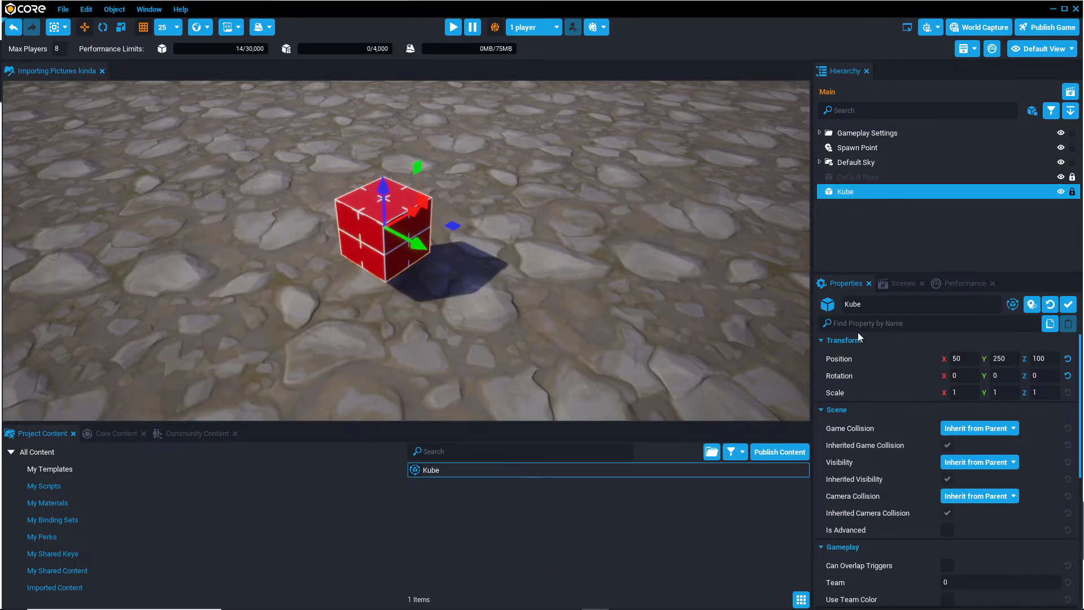
pyautogui.scroll(-3)
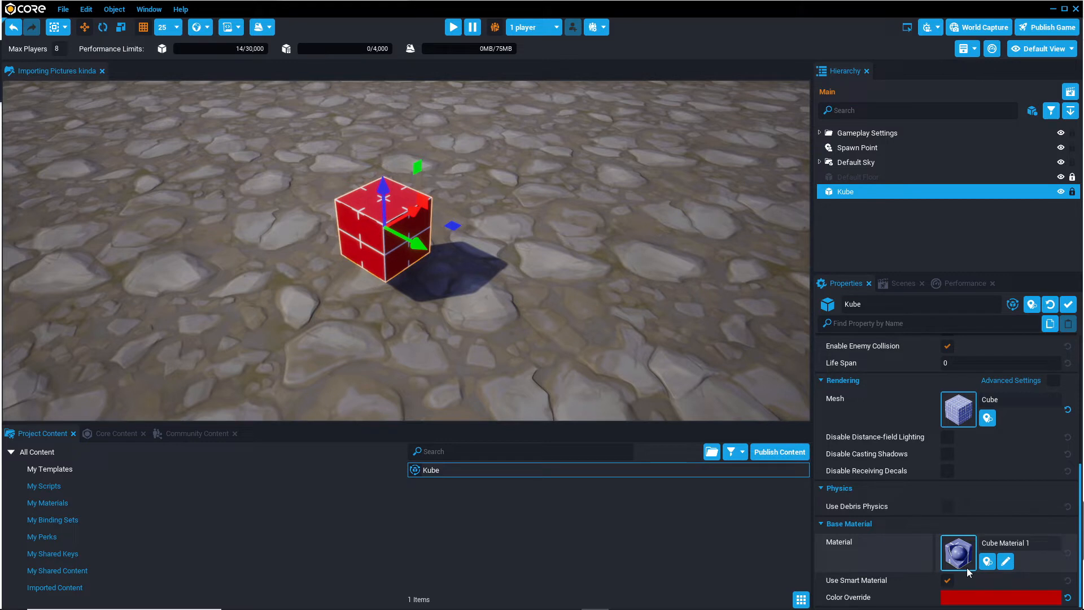
pyautogui.moveTo(757, 490)
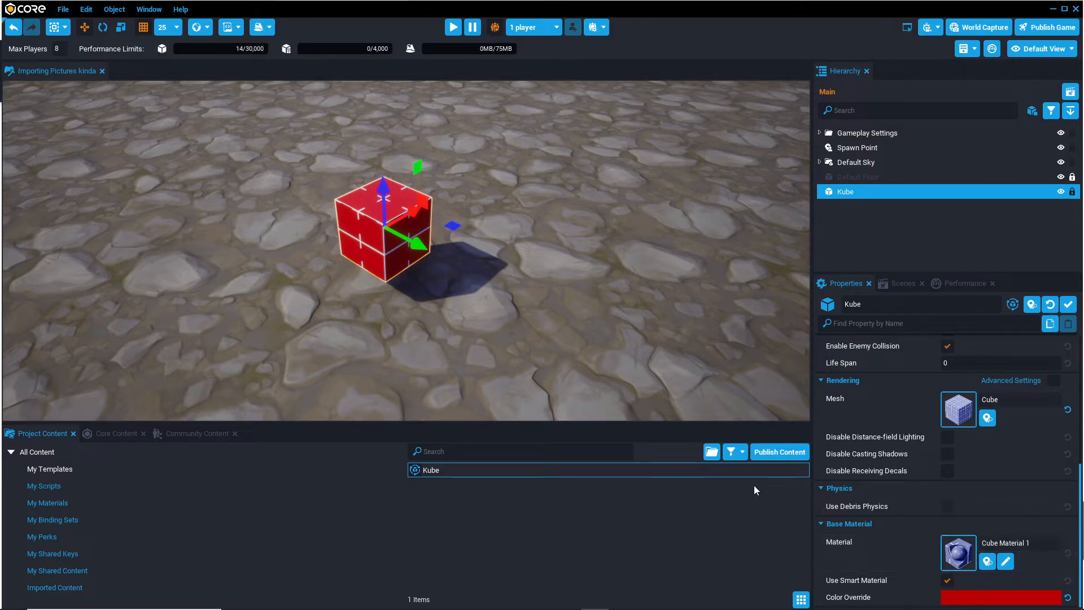
pyautogui.moveTo(737, 504)
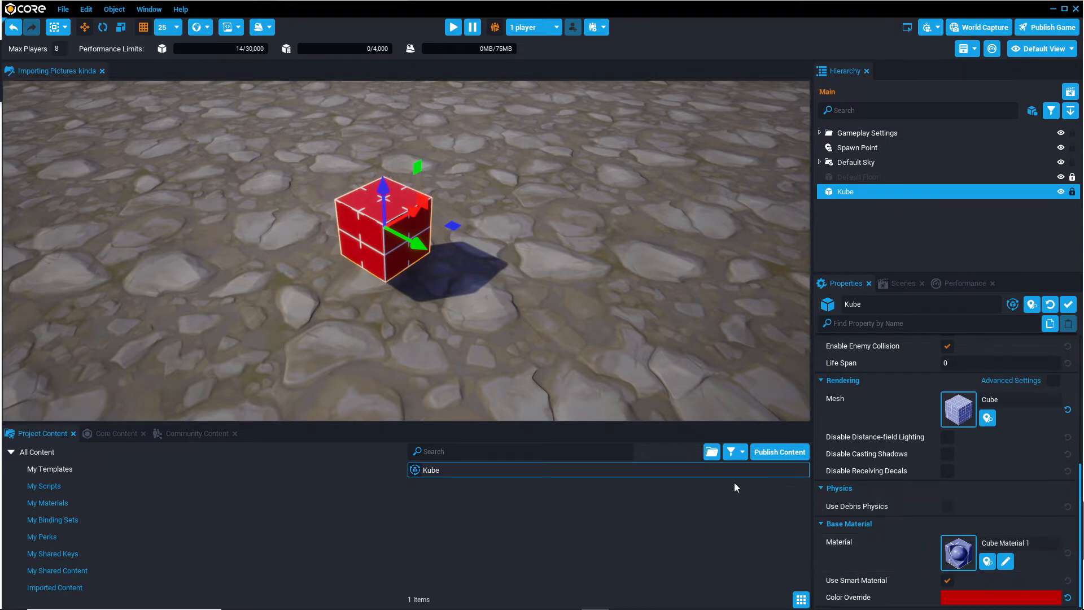
# - Export Kube again with a fresh screenshot so Kube.png sits beside Kube.pbt
pyautogui.rightClick(431, 470)
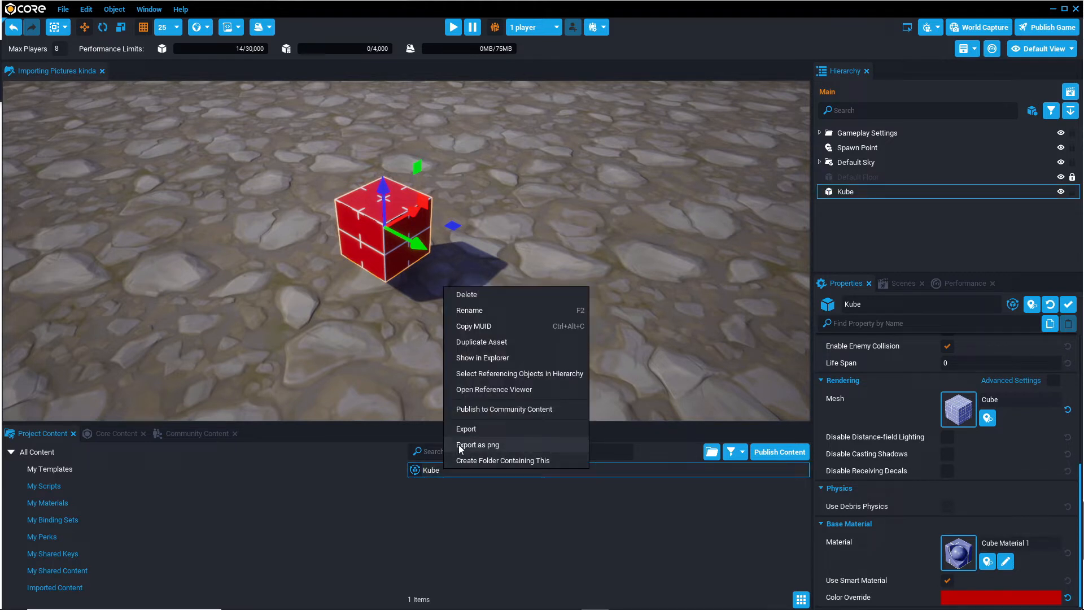
pyautogui.click(461, 446)
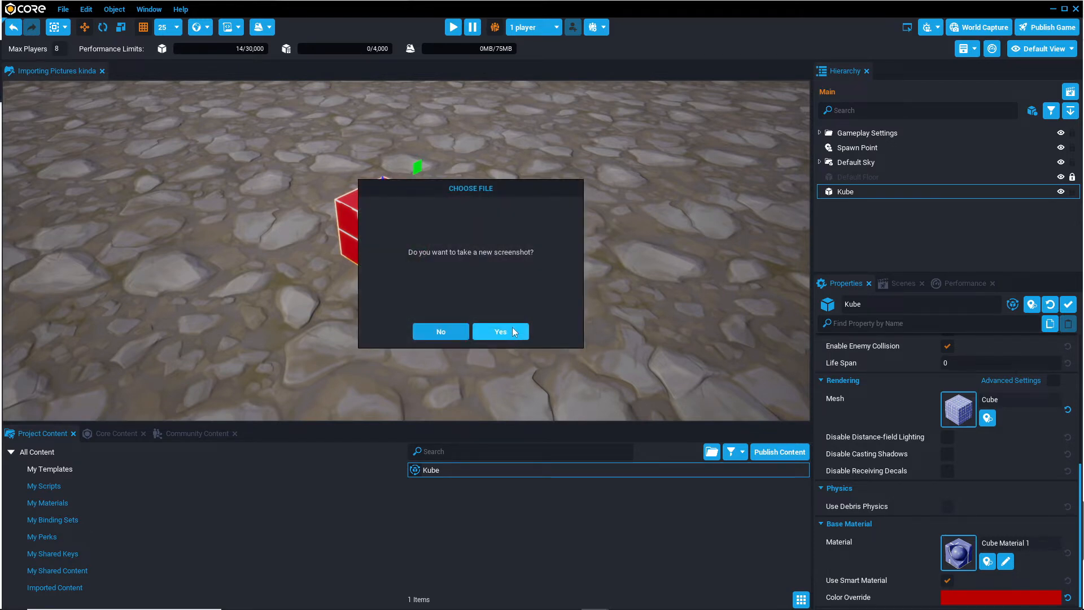
pyautogui.click(500, 332)
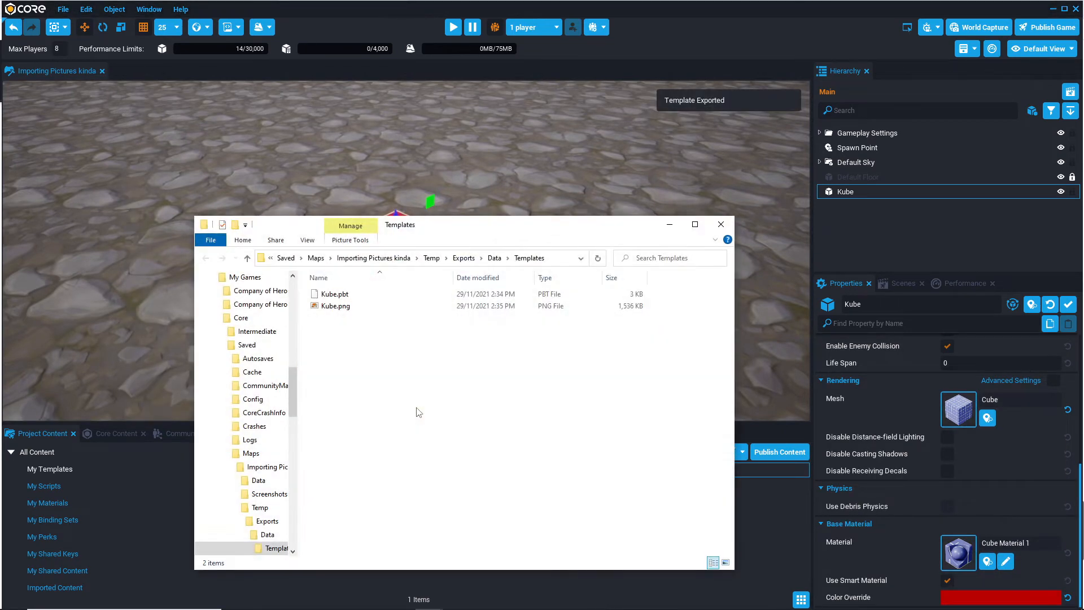
pyautogui.moveTo(474, 330)
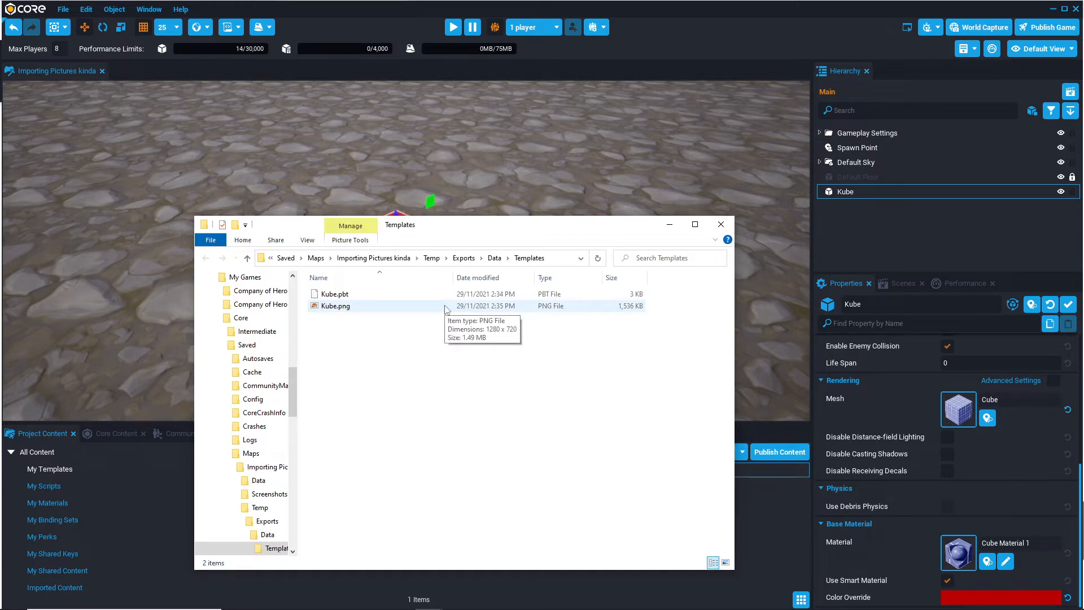
pyautogui.moveTo(446, 308)
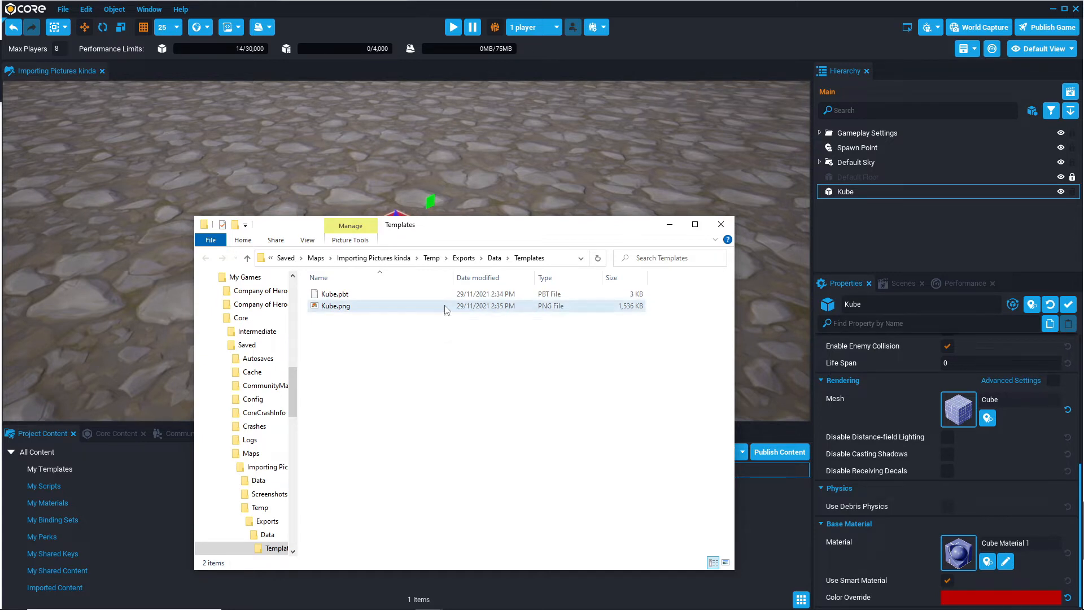
pyautogui.doubleClick(336, 306)
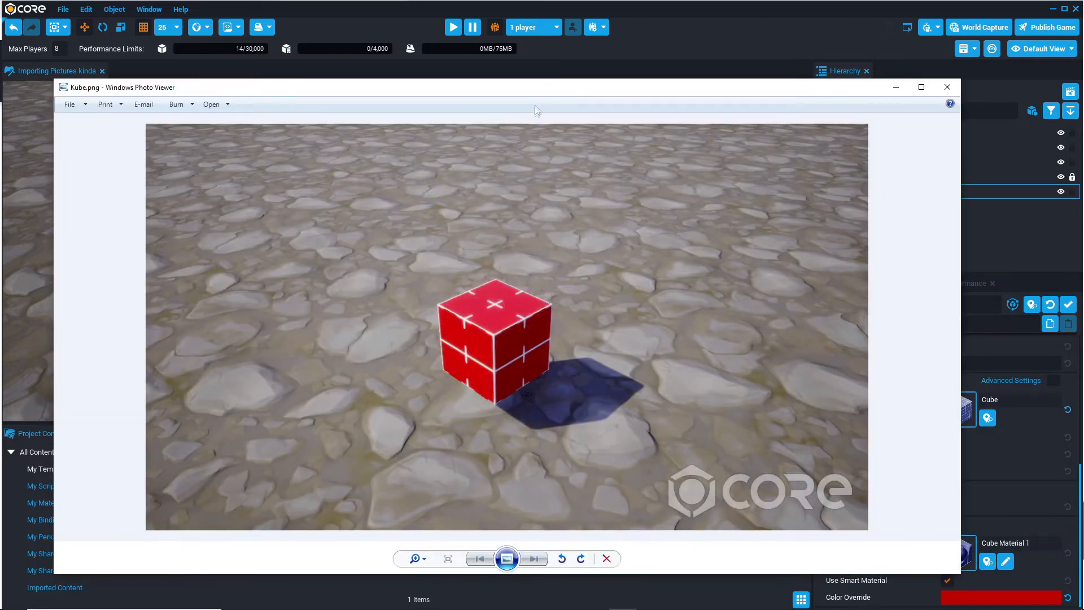
pyautogui.moveTo(630, 472)
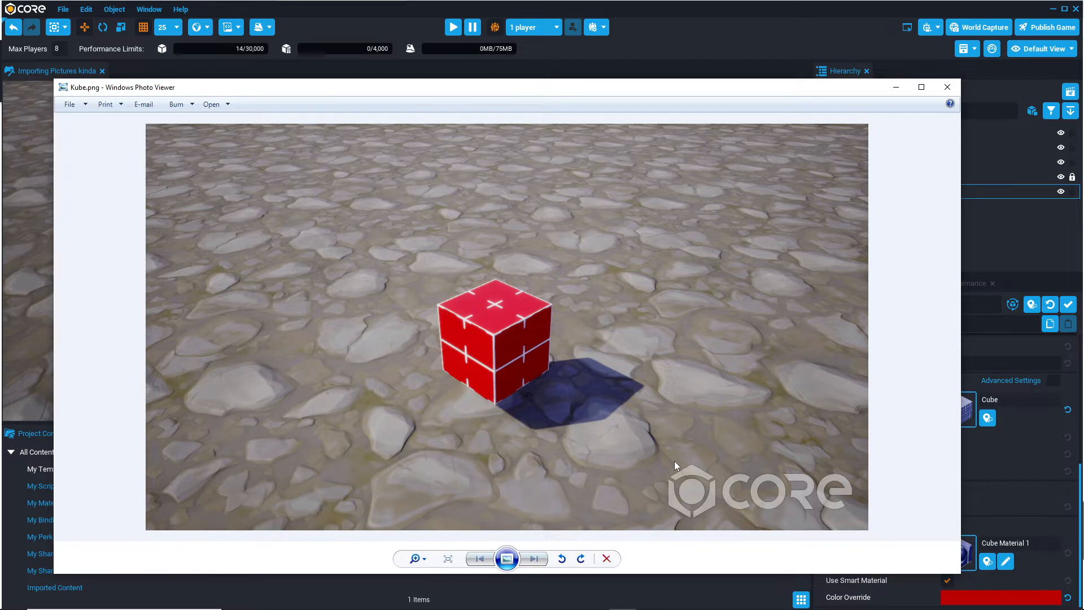
pyautogui.moveTo(655, 377)
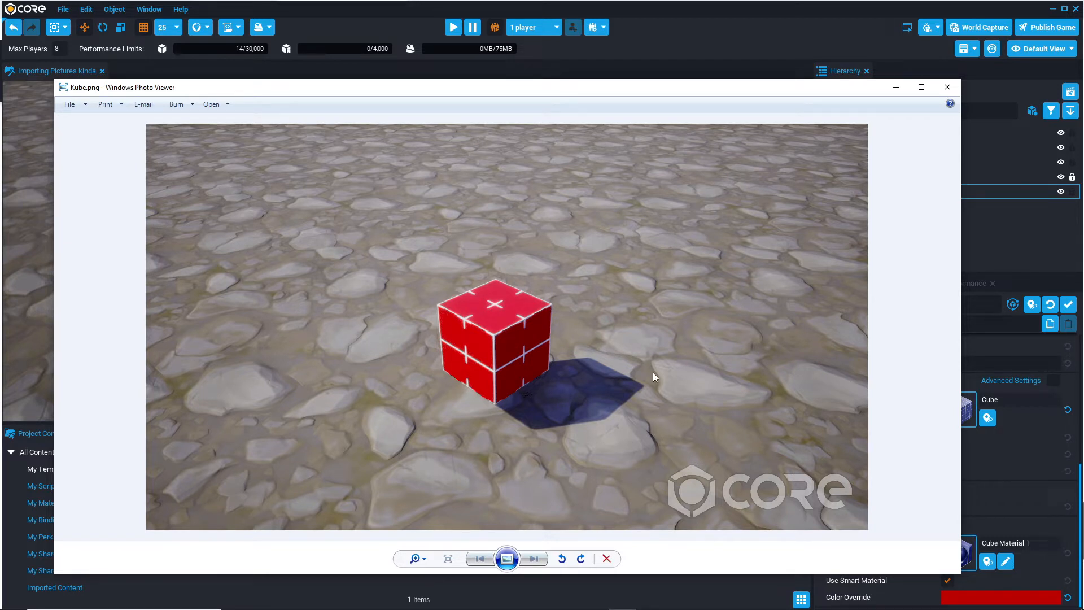
pyautogui.moveTo(728, 318)
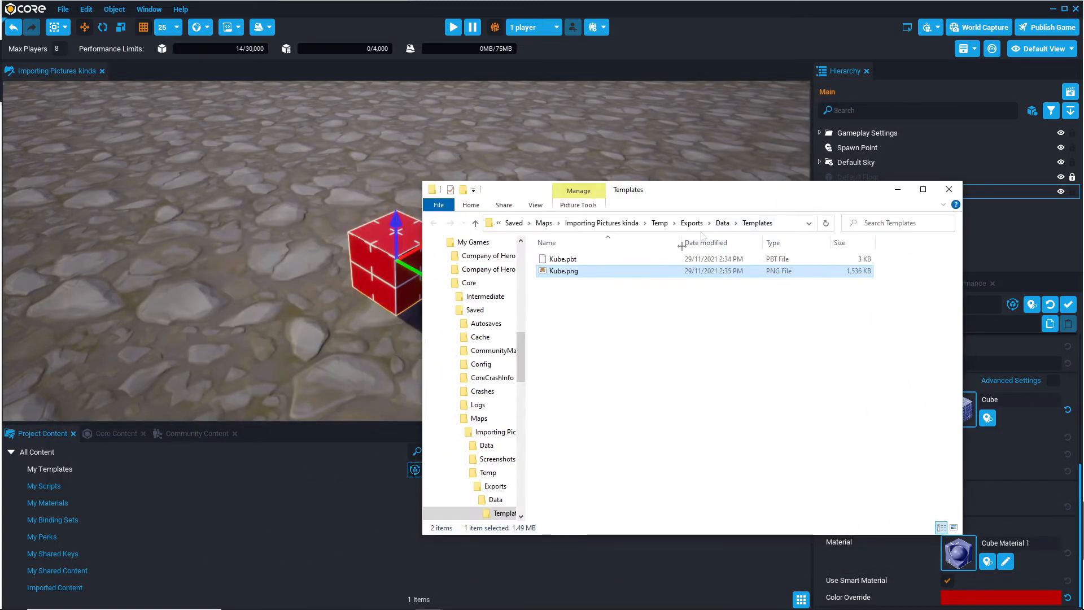
pyautogui.moveTo(631, 271)
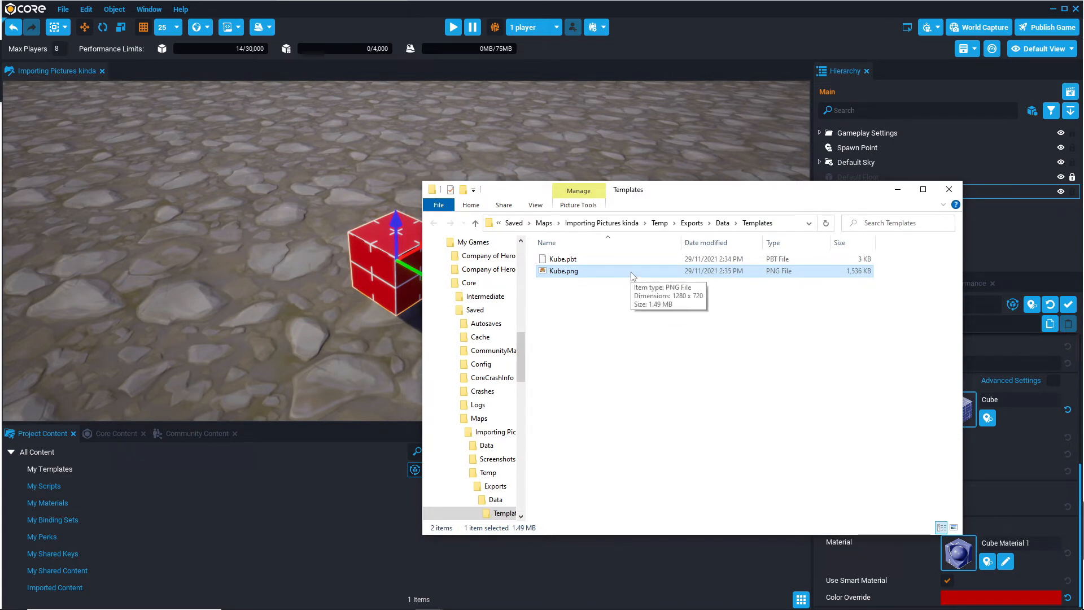
# - Navigate from the exported Templates folder back up to the Maps folder of saved projects
pyautogui.moveTo(563, 270); pyautogui.dragTo(485, 276)
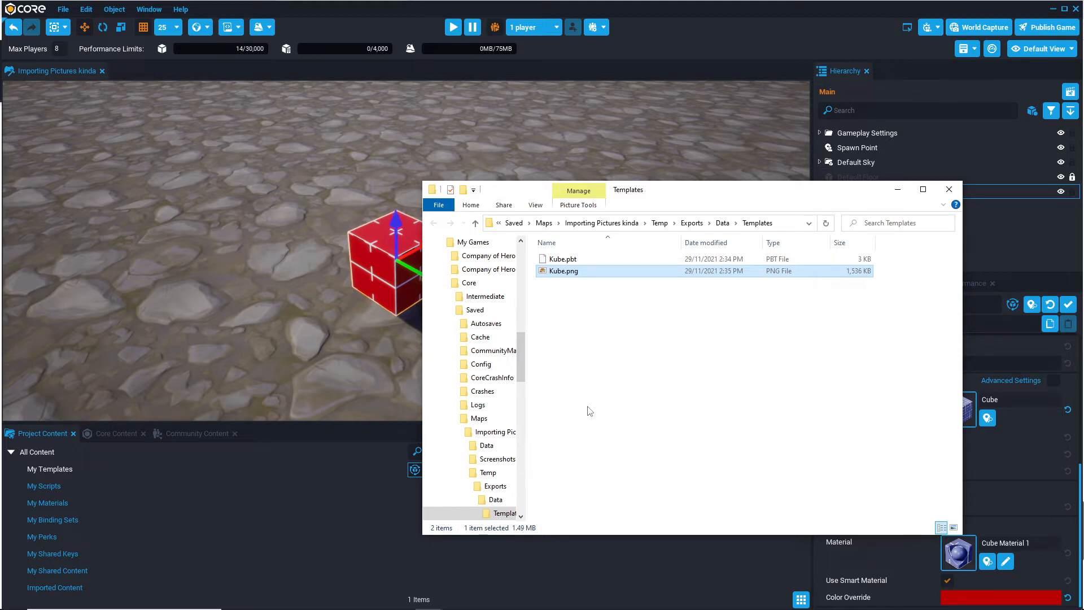
pyautogui.moveTo(563, 351)
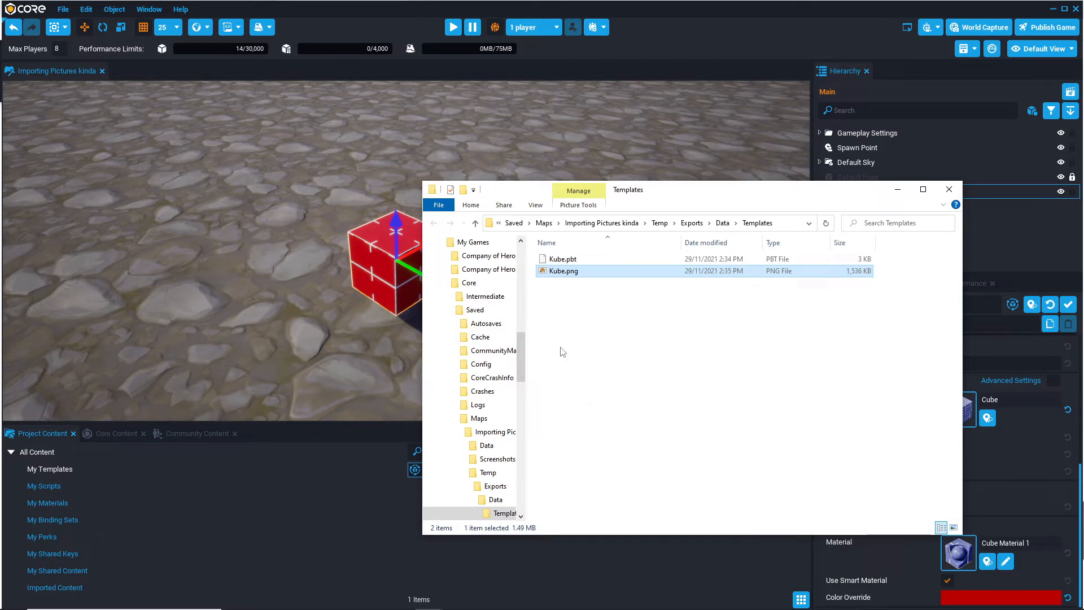
pyautogui.click(562, 258)
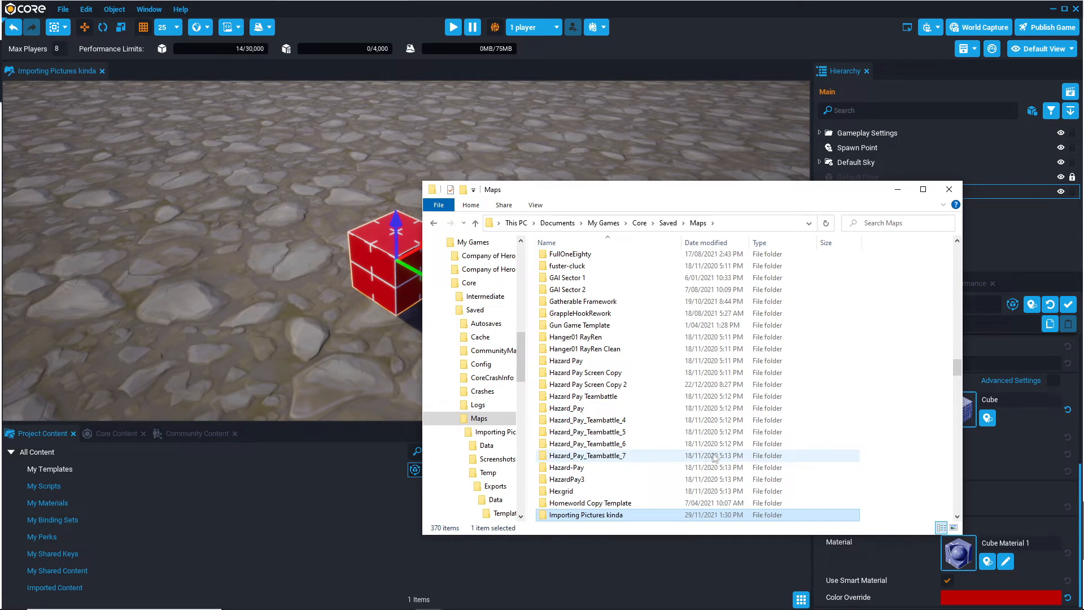
# - Go into Homeworld Copy Template > Data > Templates to place Kube.pbt there
pyautogui.doubleClick(590, 503)
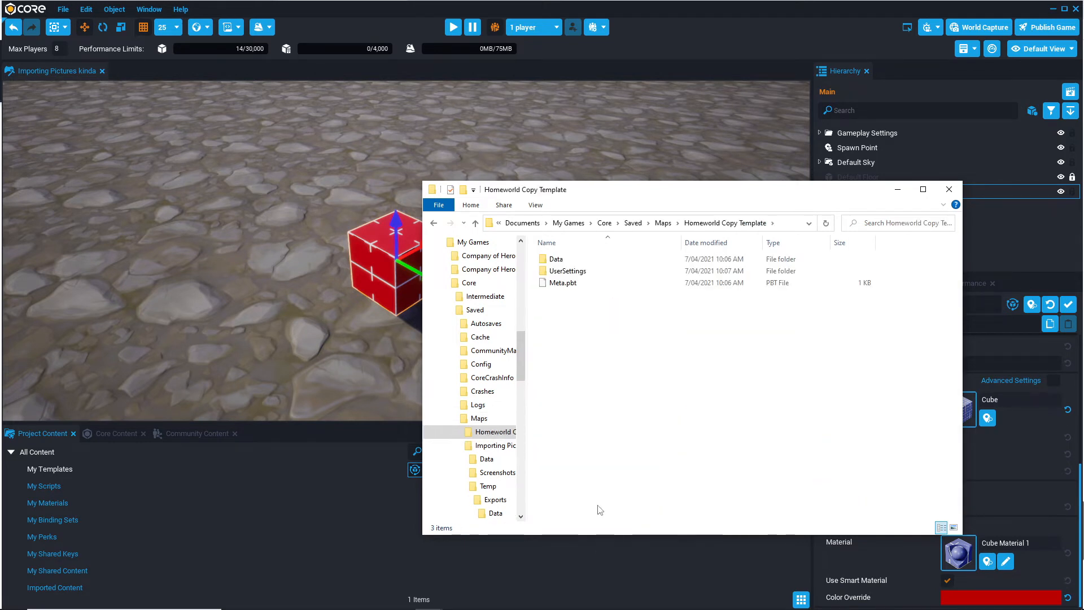
pyautogui.doubleClick(555, 259)
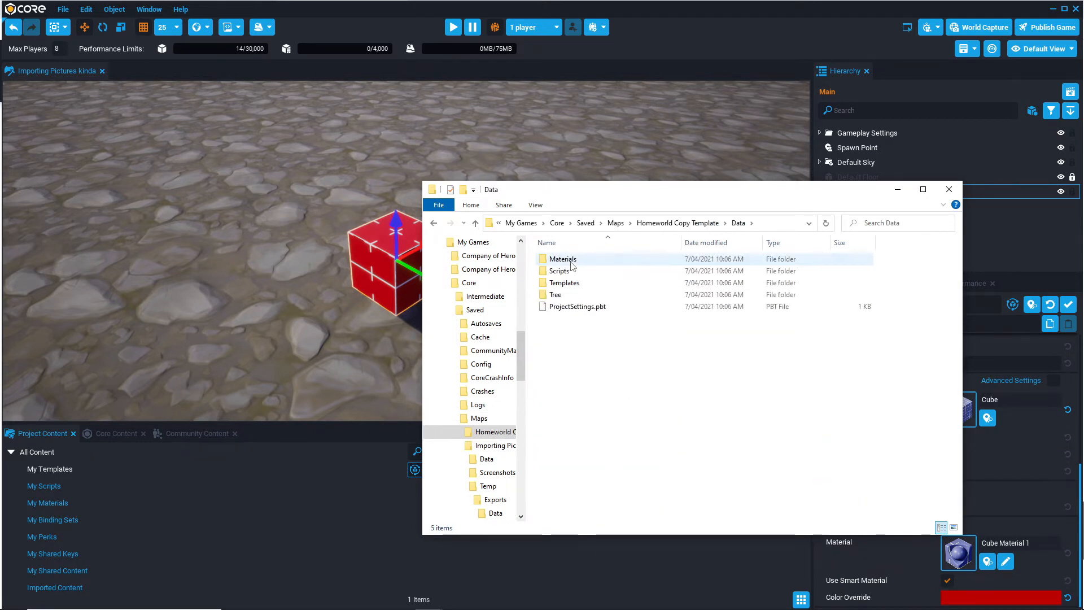
pyautogui.doubleClick(565, 282)
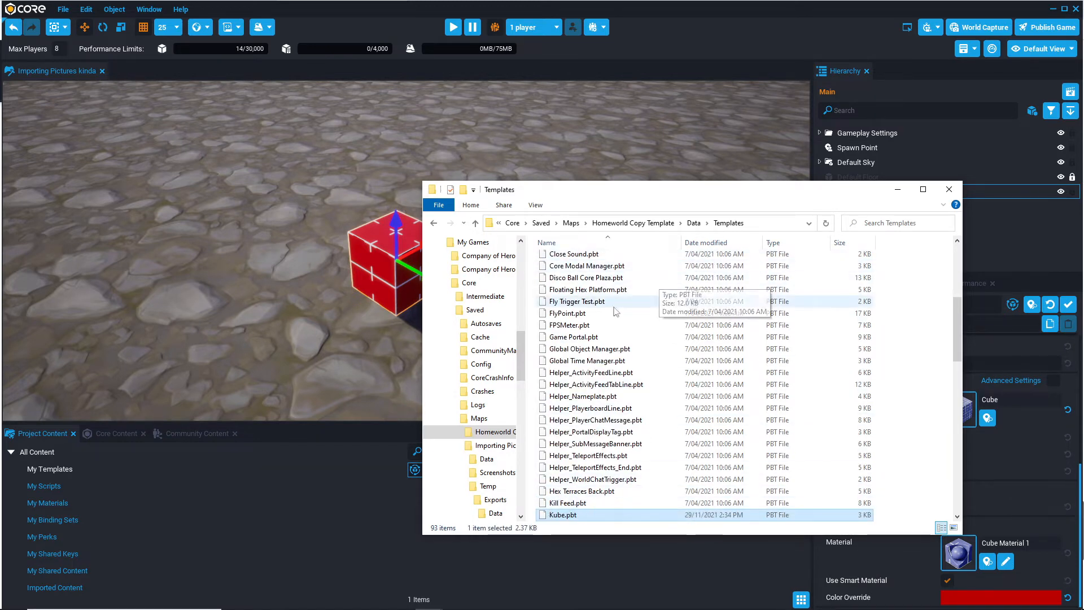
pyautogui.moveTo(419, 307)
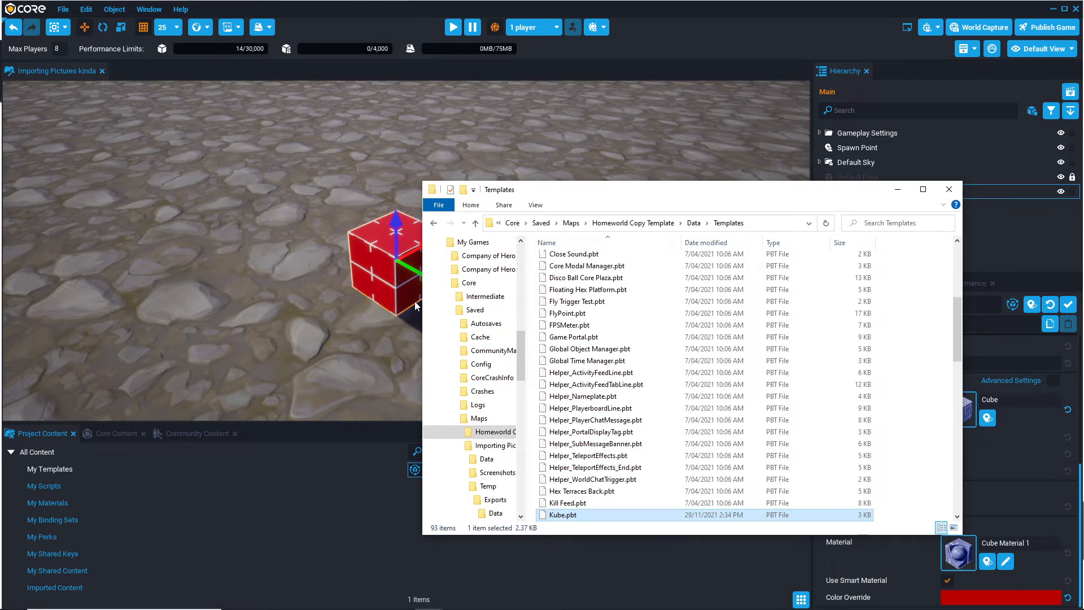
pyautogui.moveTo(739, 517)
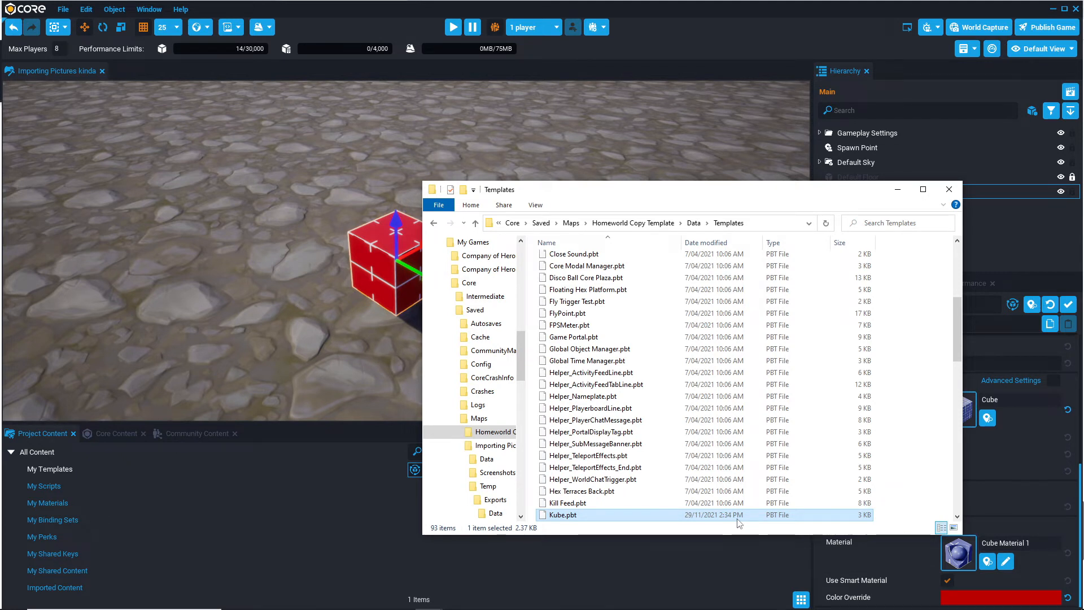
pyautogui.moveTo(339, 368)
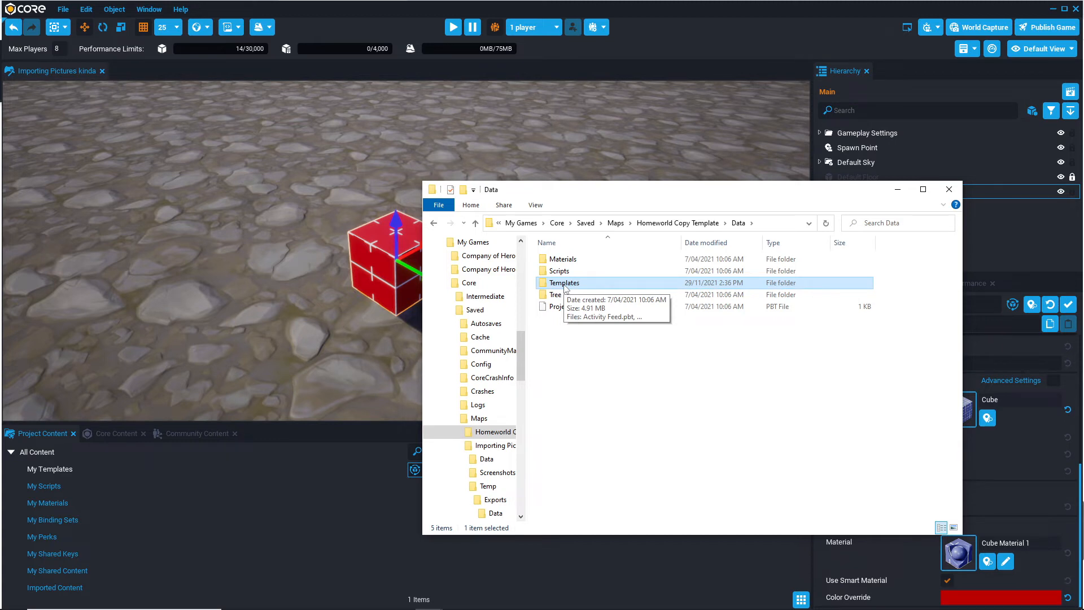
pyautogui.moveTo(601, 289)
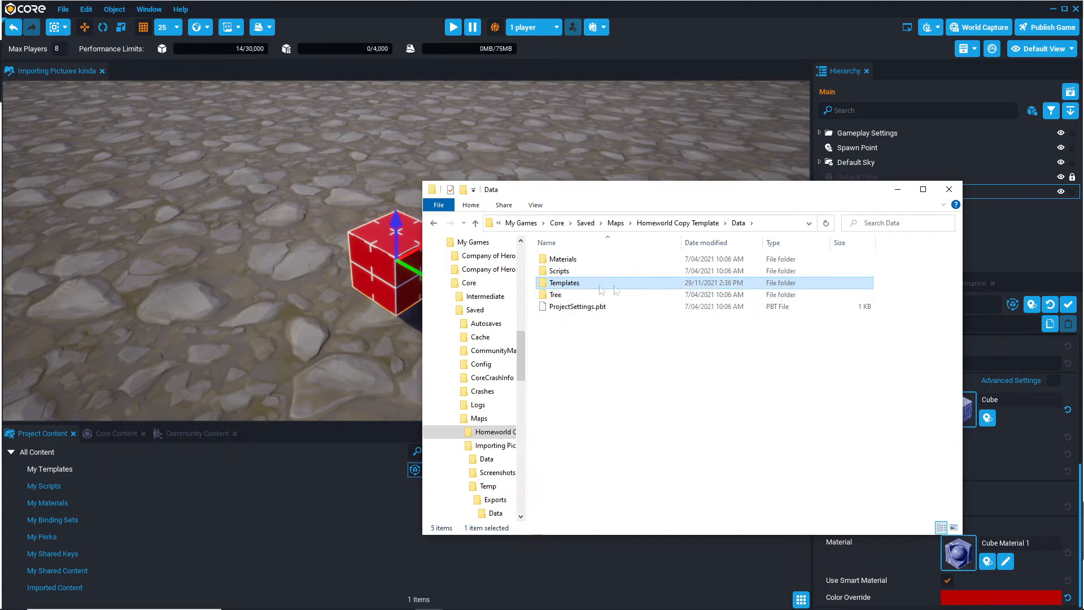
pyautogui.moveTo(597, 285)
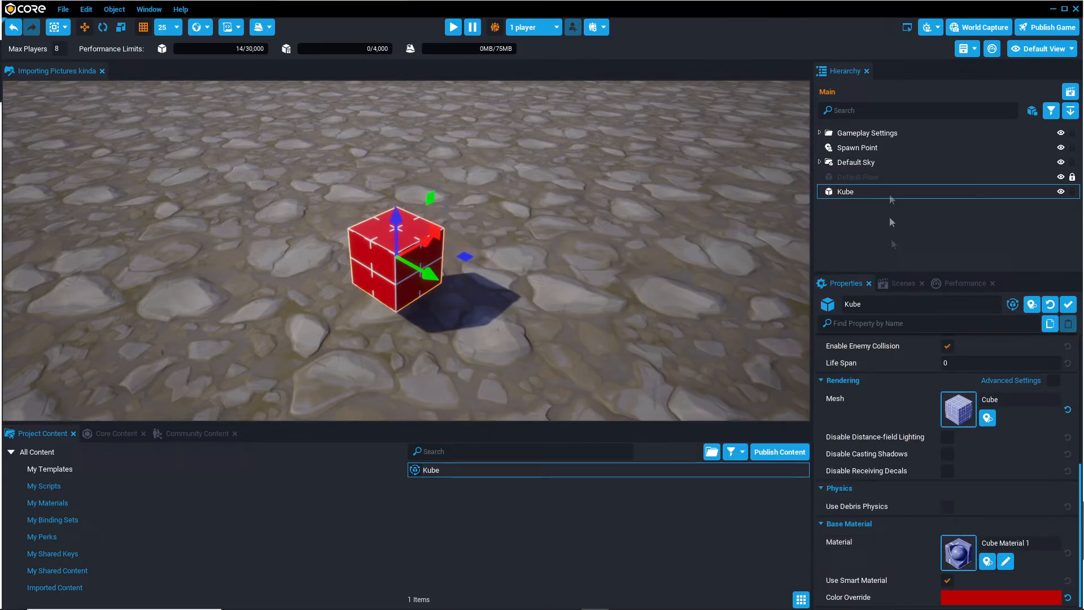
pyautogui.moveTo(868, 192)
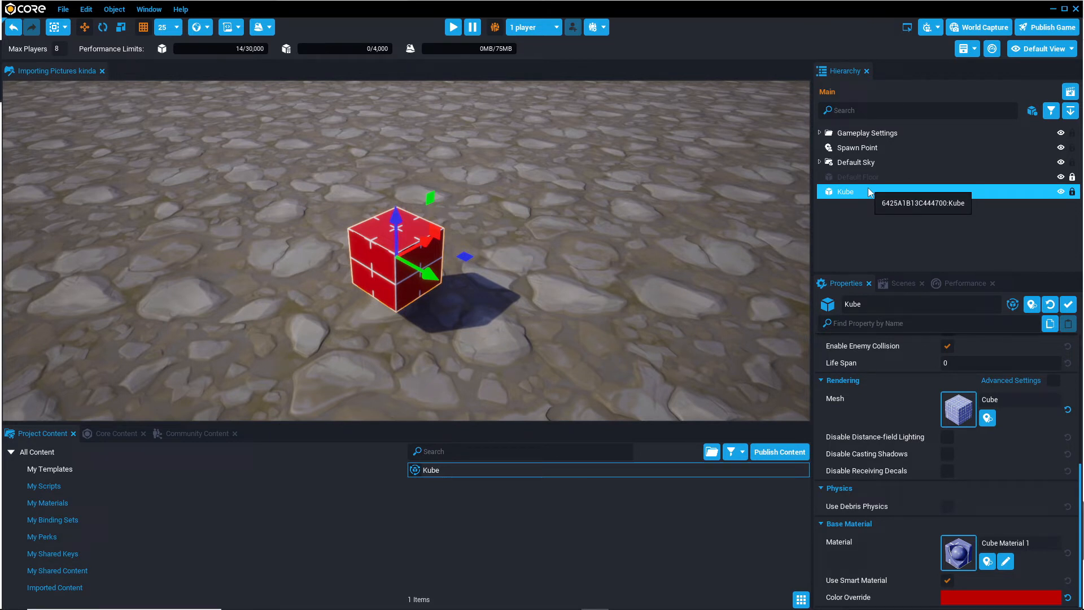
# - Select the Kube object in the Importing Pictures kinda scene for copying
pyautogui.click(857, 147)
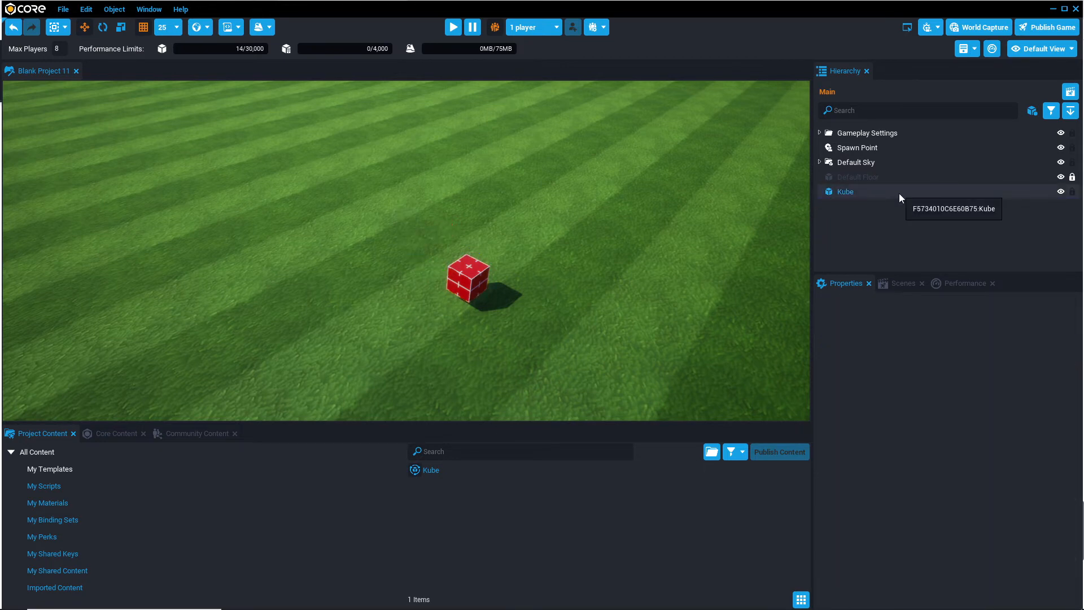
# - Change Blank Project 11's Kube mesh to Sphere and edit its material's main colour to green
pyautogui.click(845, 191)
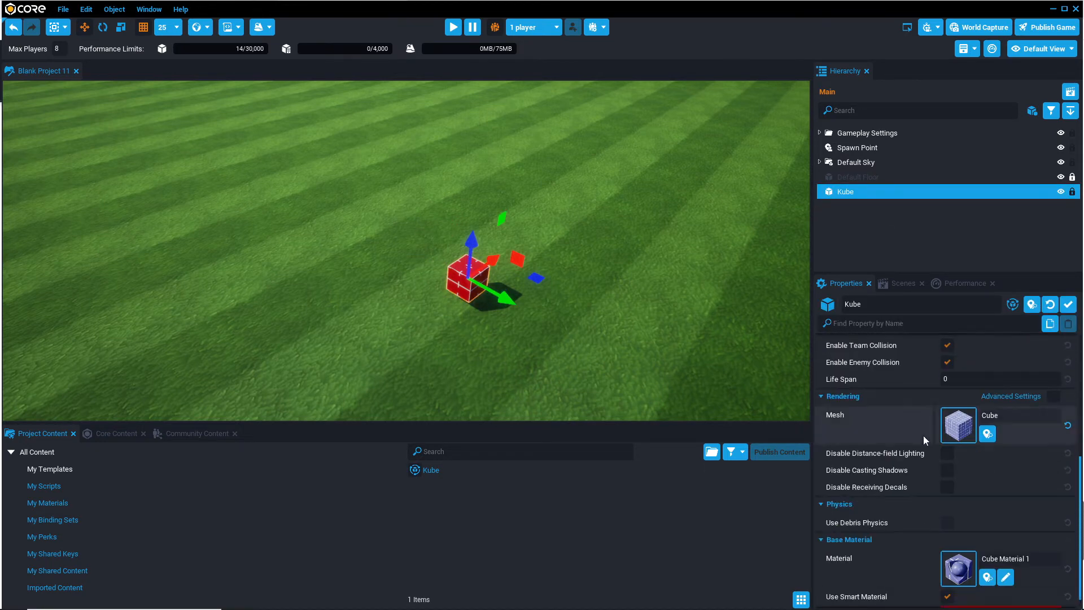
pyautogui.click(958, 425)
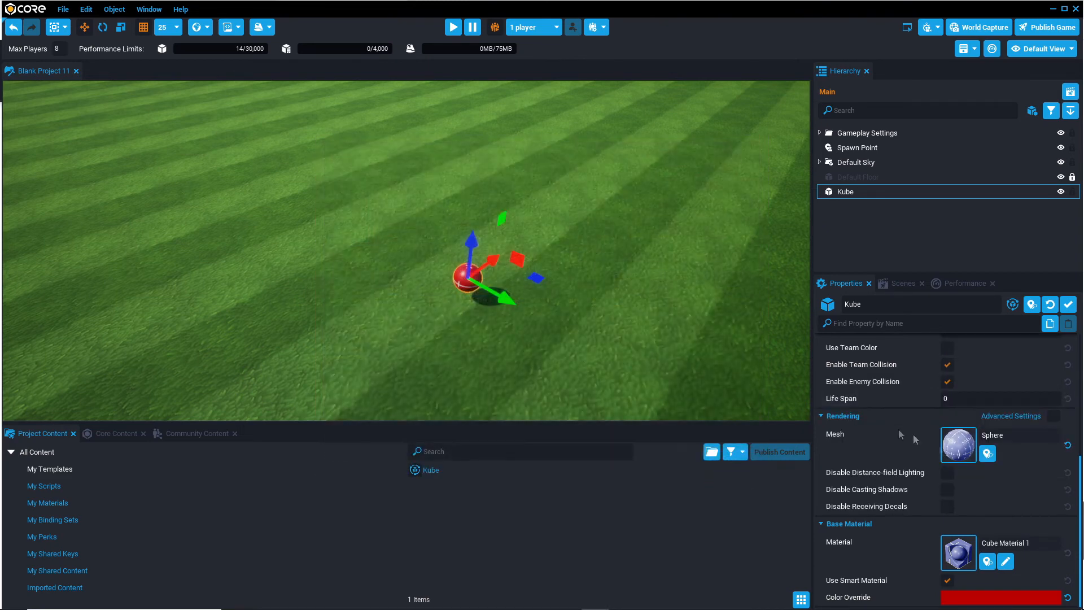
pyautogui.click(1007, 597)
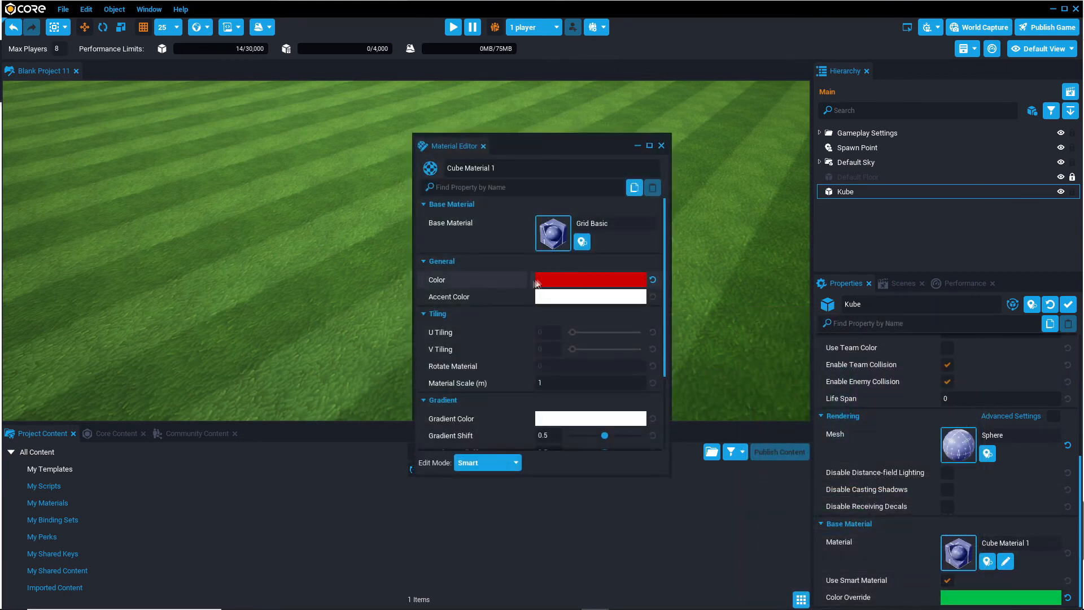
pyautogui.click(590, 280)
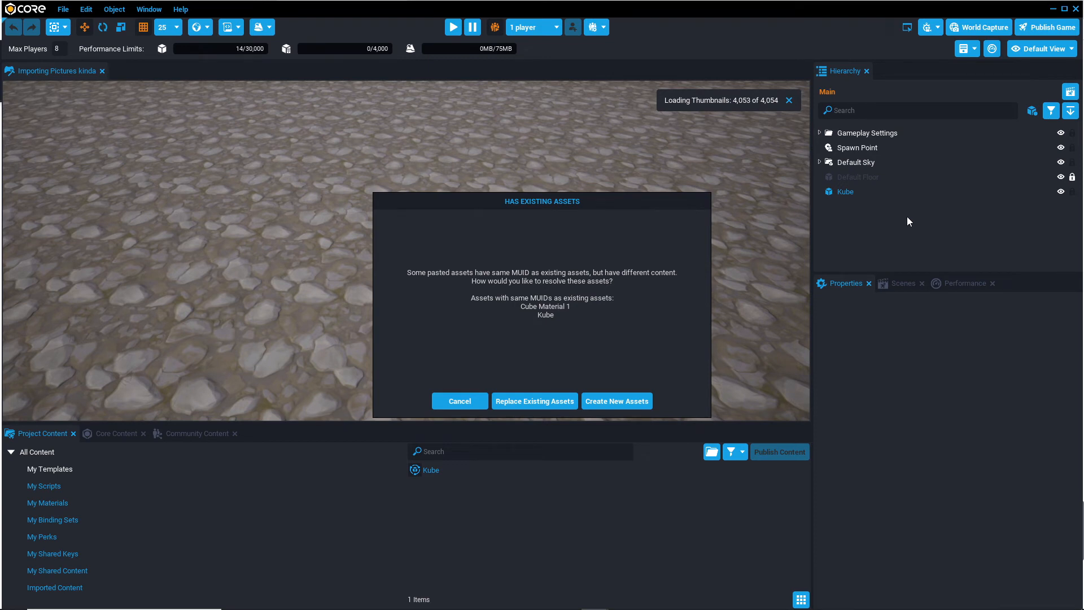
pyautogui.moveTo(906, 220)
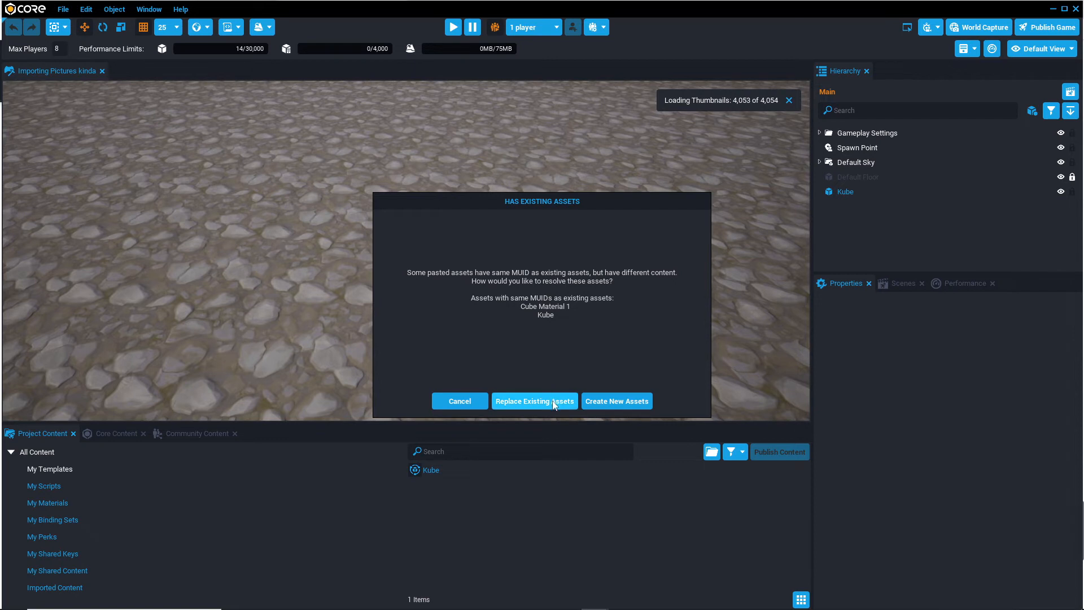
pyautogui.moveTo(617, 404)
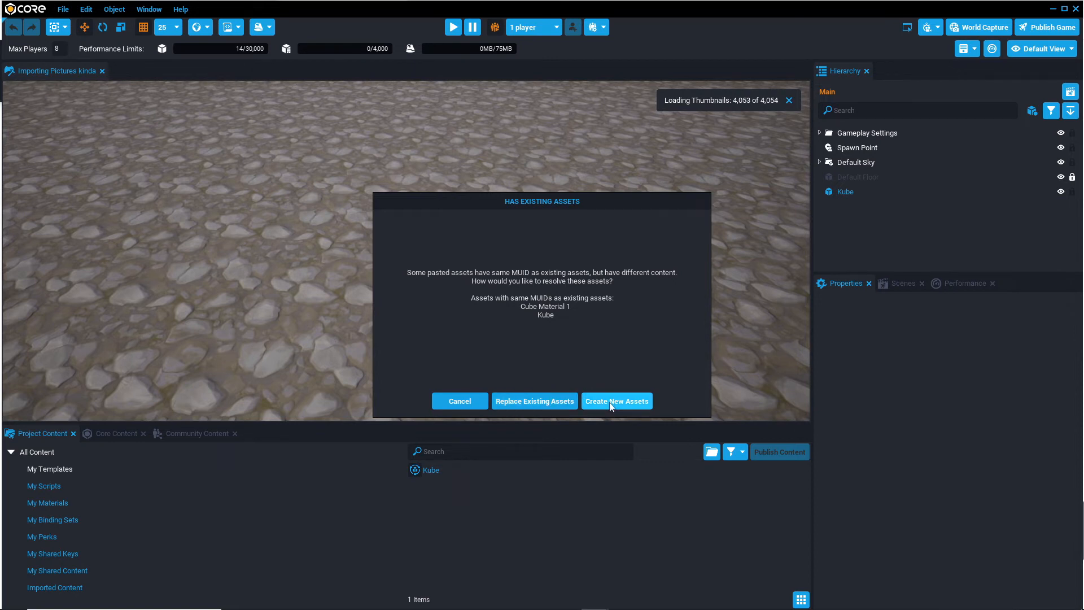
pyautogui.moveTo(624, 389)
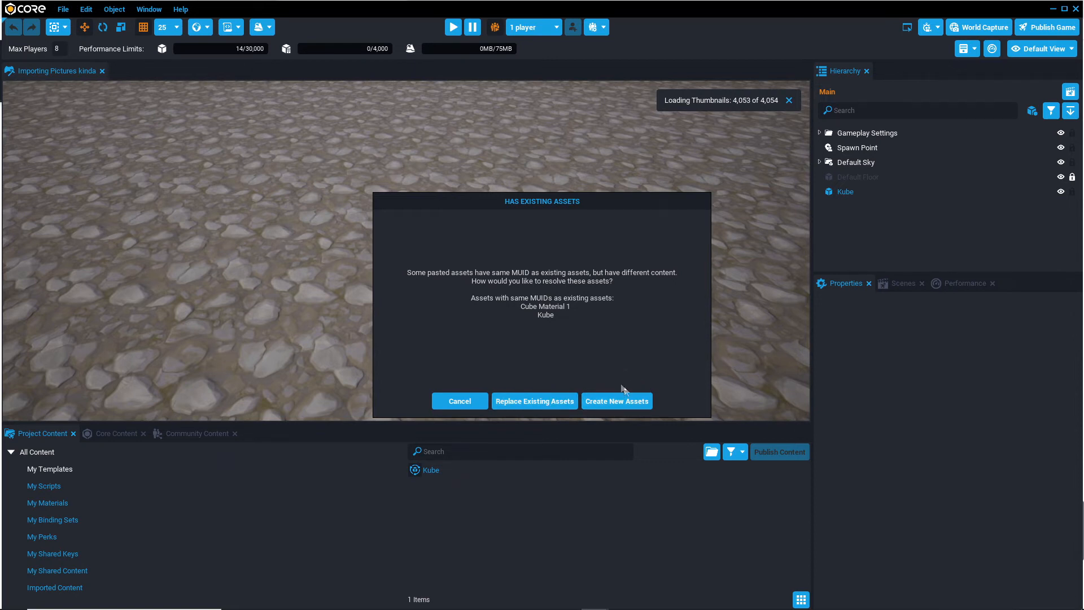
# - Resolve the Has Existing Assets conflict by choosing Create New Assets, adding Kube_1
pyautogui.click(617, 401)
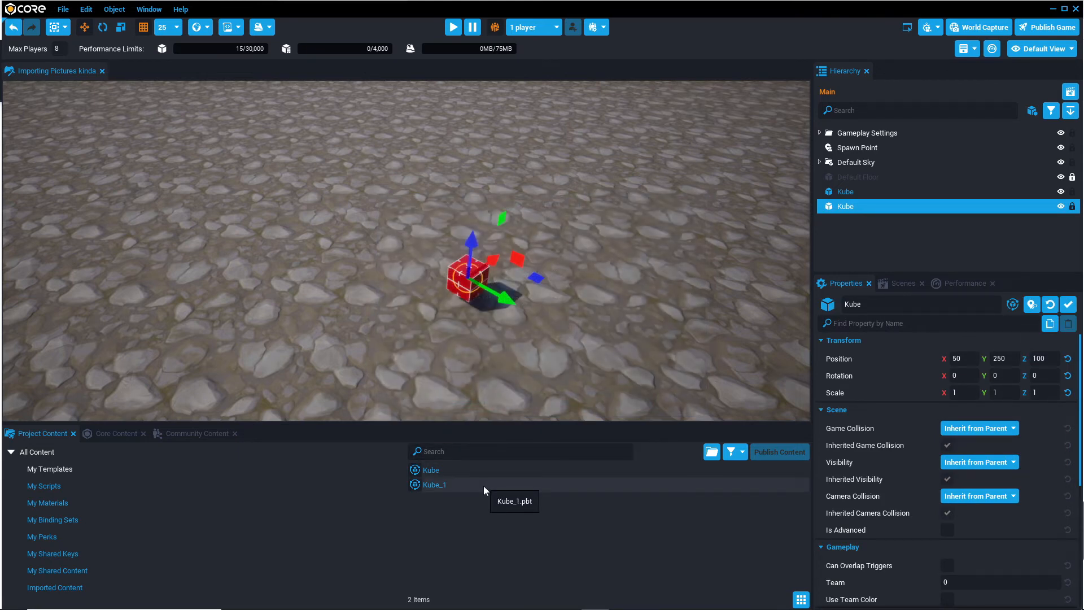
# - Show My Materials, now listing Cube Material 1 and Cube Material 1_1
pyautogui.click(47, 503)
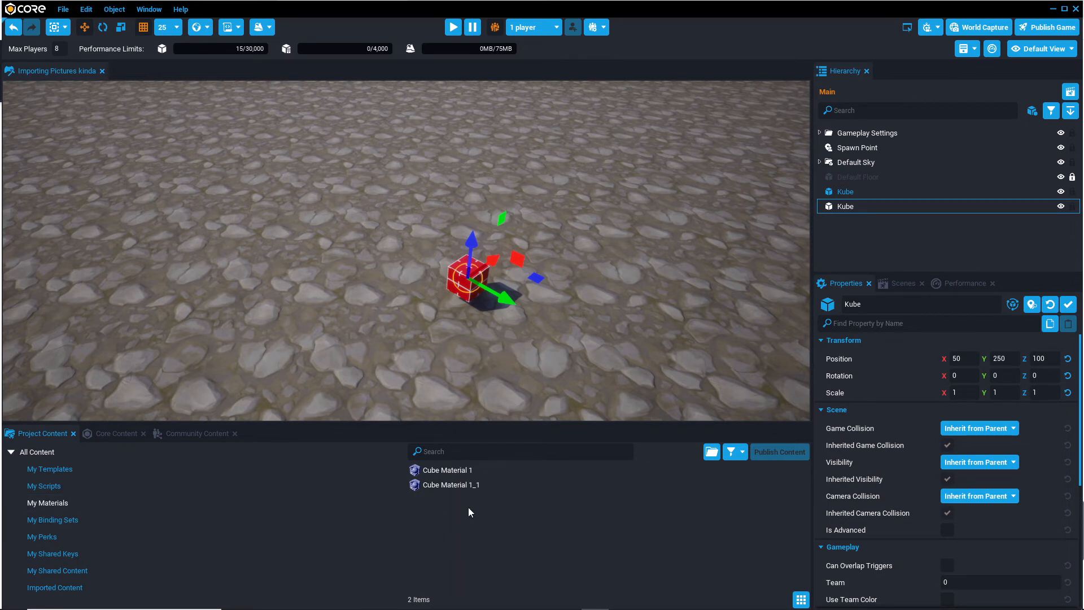
pyautogui.moveTo(516, 504)
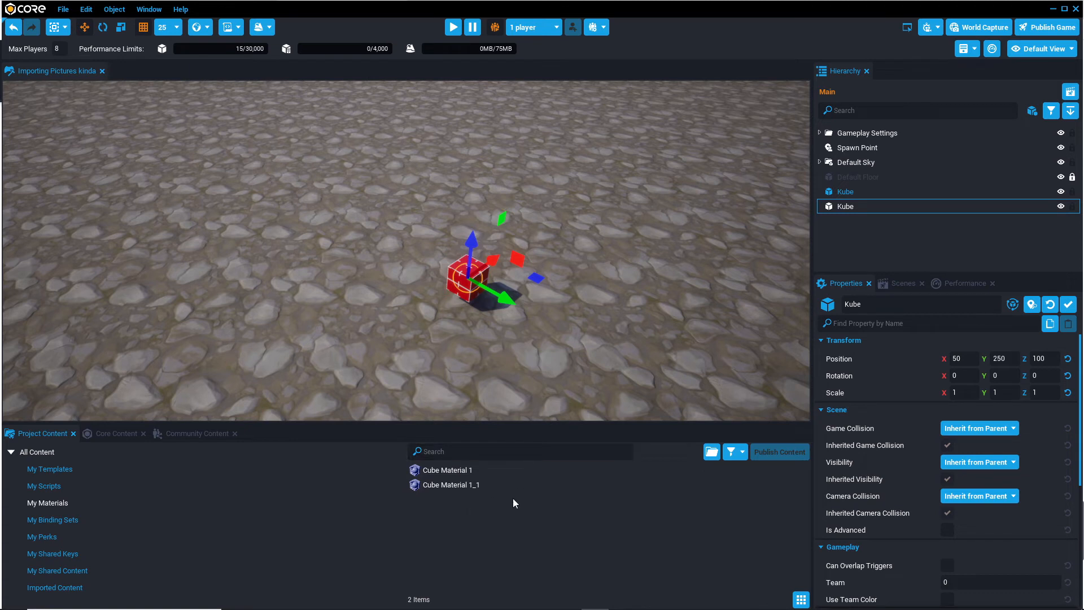
pyautogui.moveTo(616, 318)
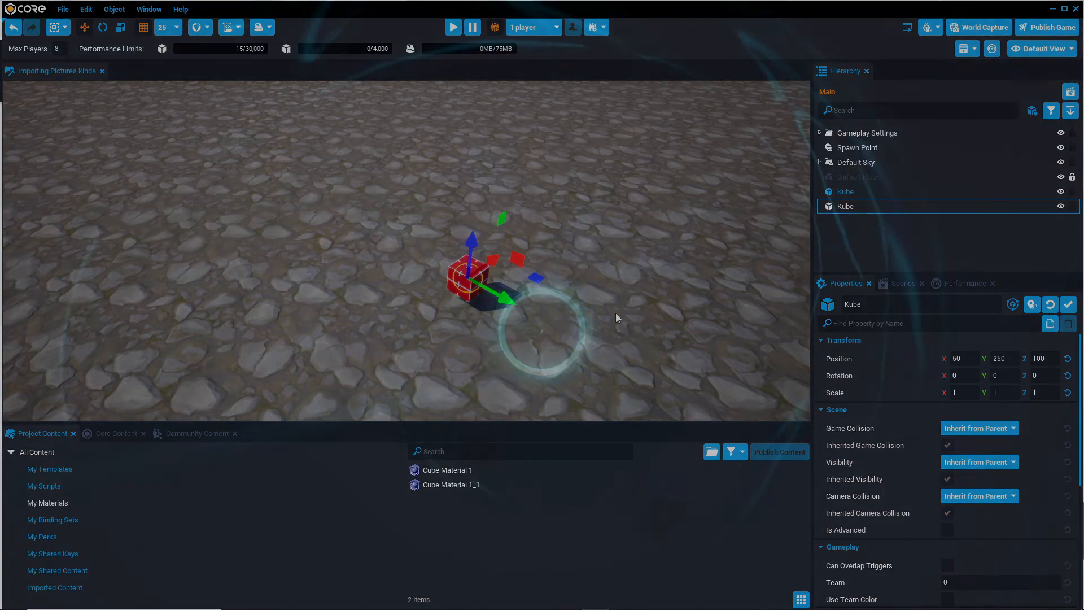
# - Close the Importing Pictures kinda project, bringing up Core's loading screen
pyautogui.click(452, 27)
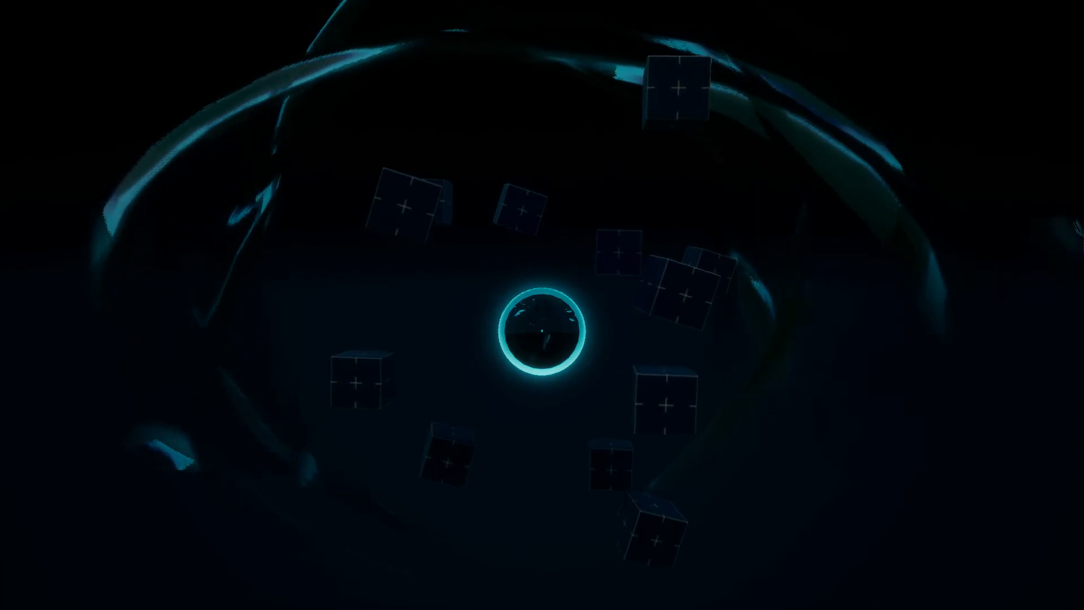